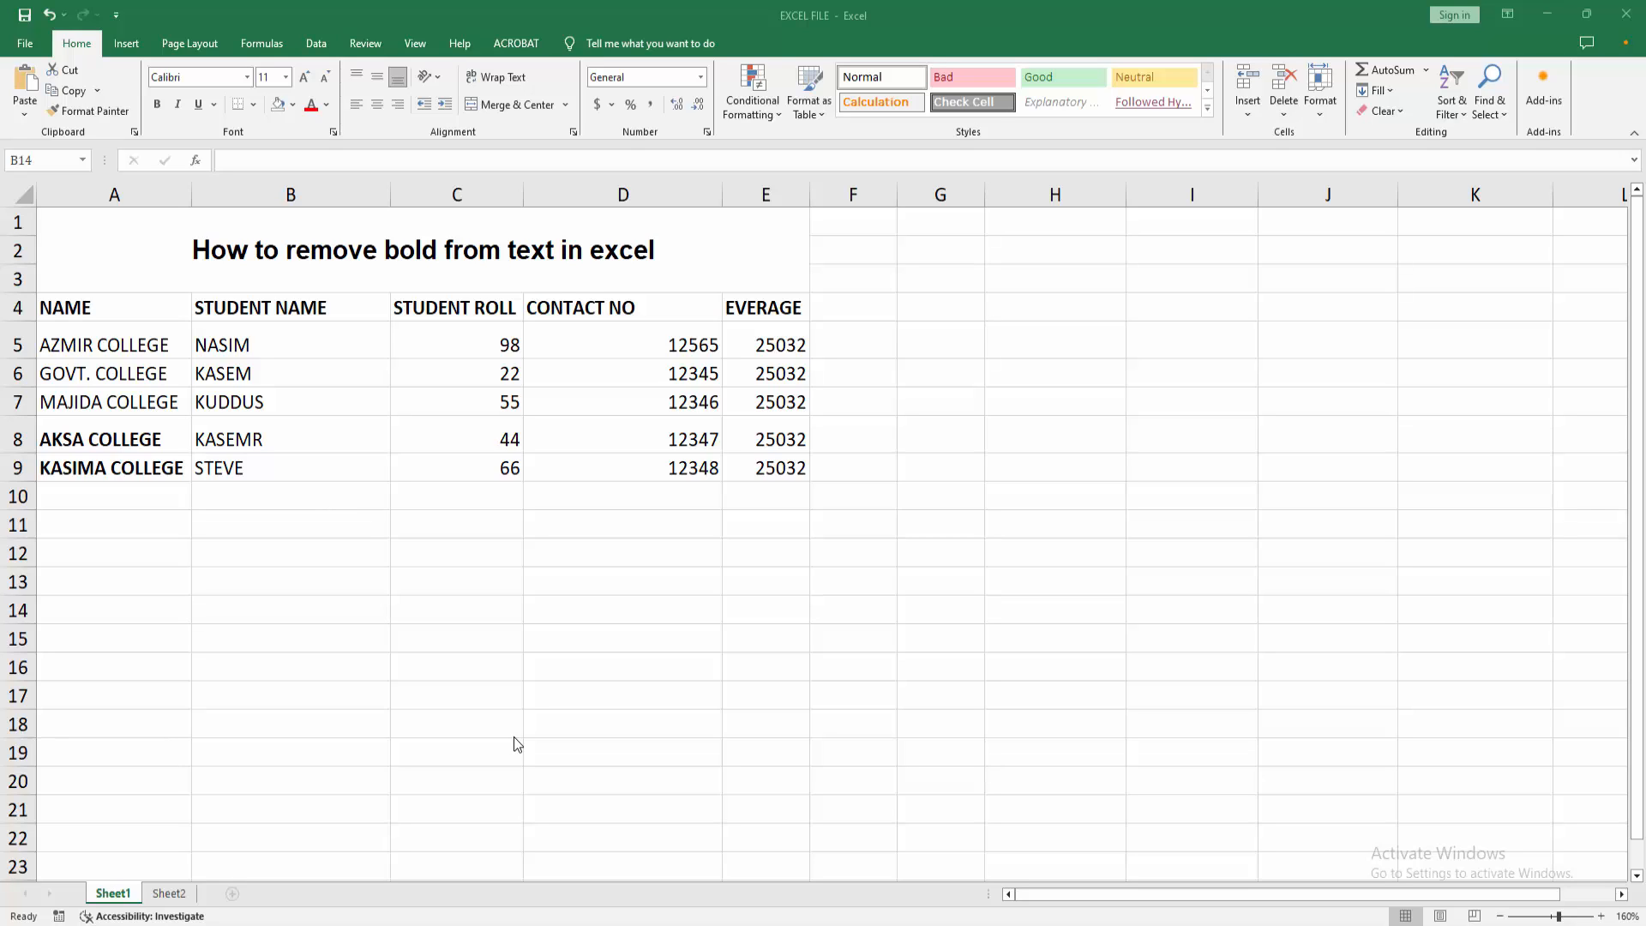
{"action": "mouse_move", "coordinate": [447, 697]}
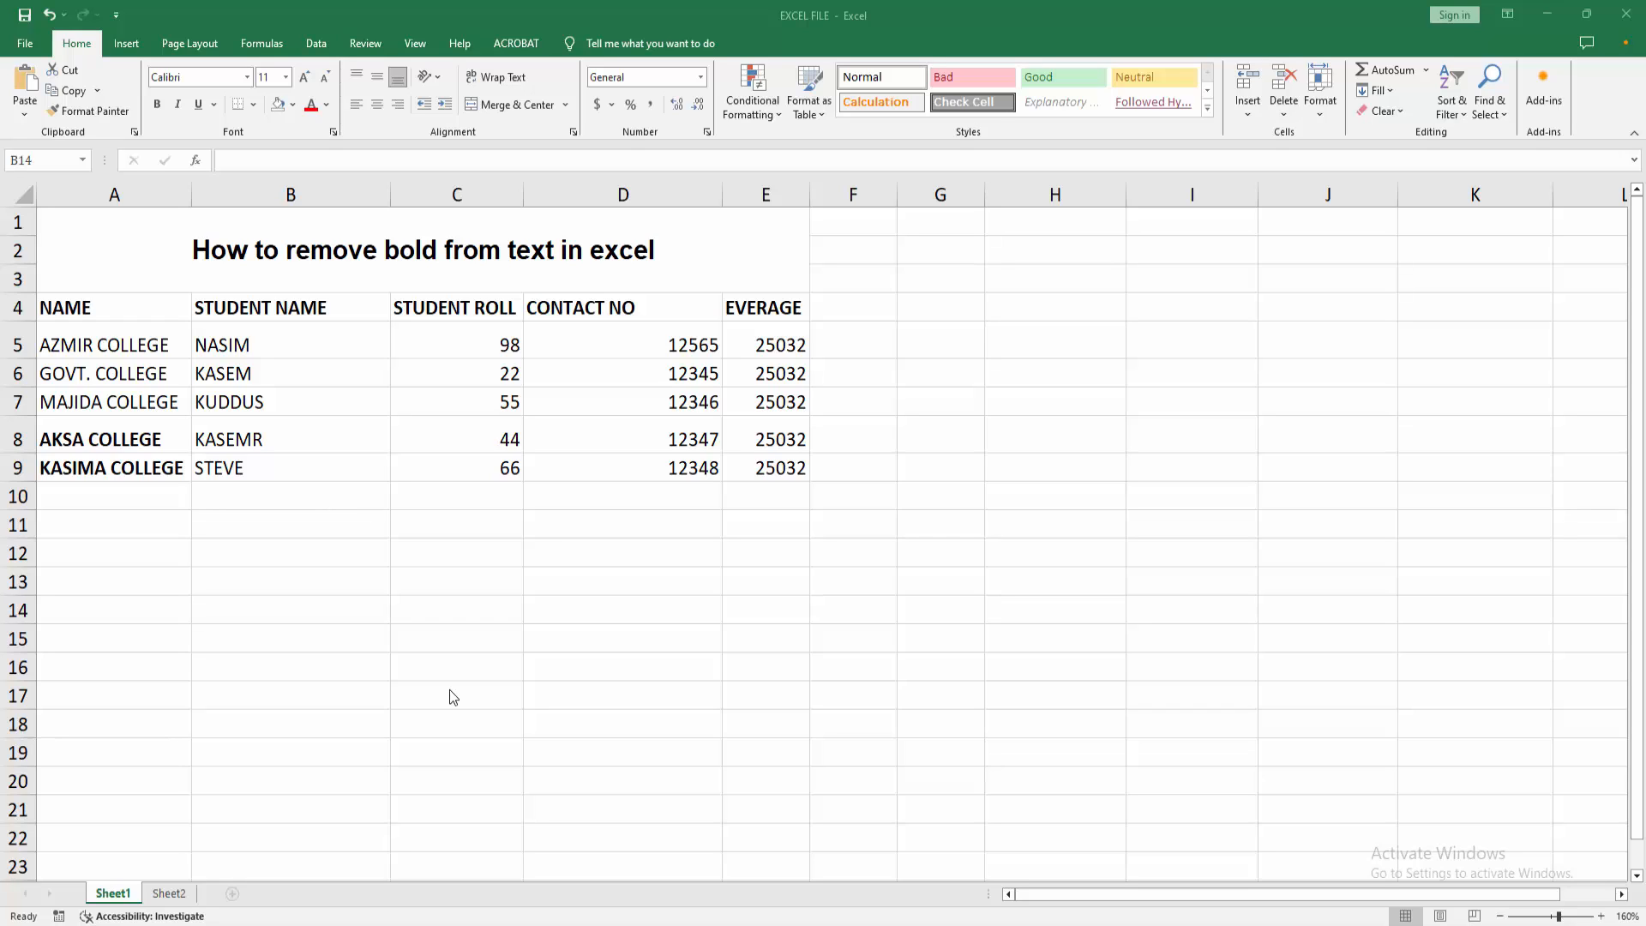
{"action": "mouse_move", "coordinate": [353, 510]}
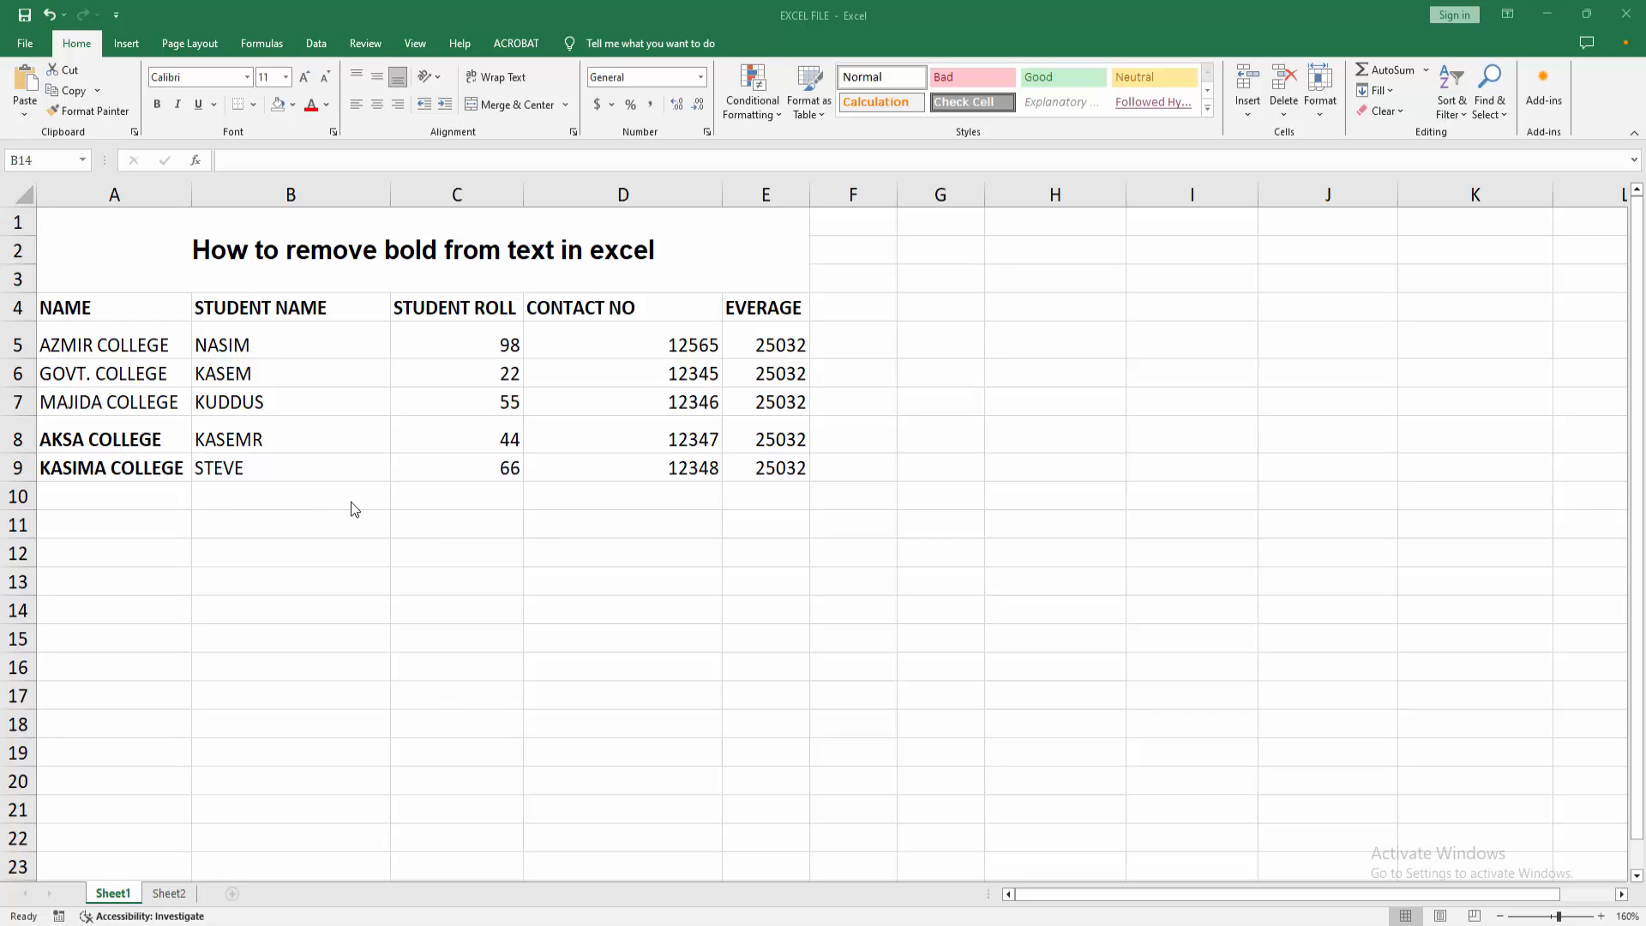
Unbold the merged title 'How to remove bold from text in excel' in cell A1.
{"action": "left_click", "coordinate": [290, 609]}
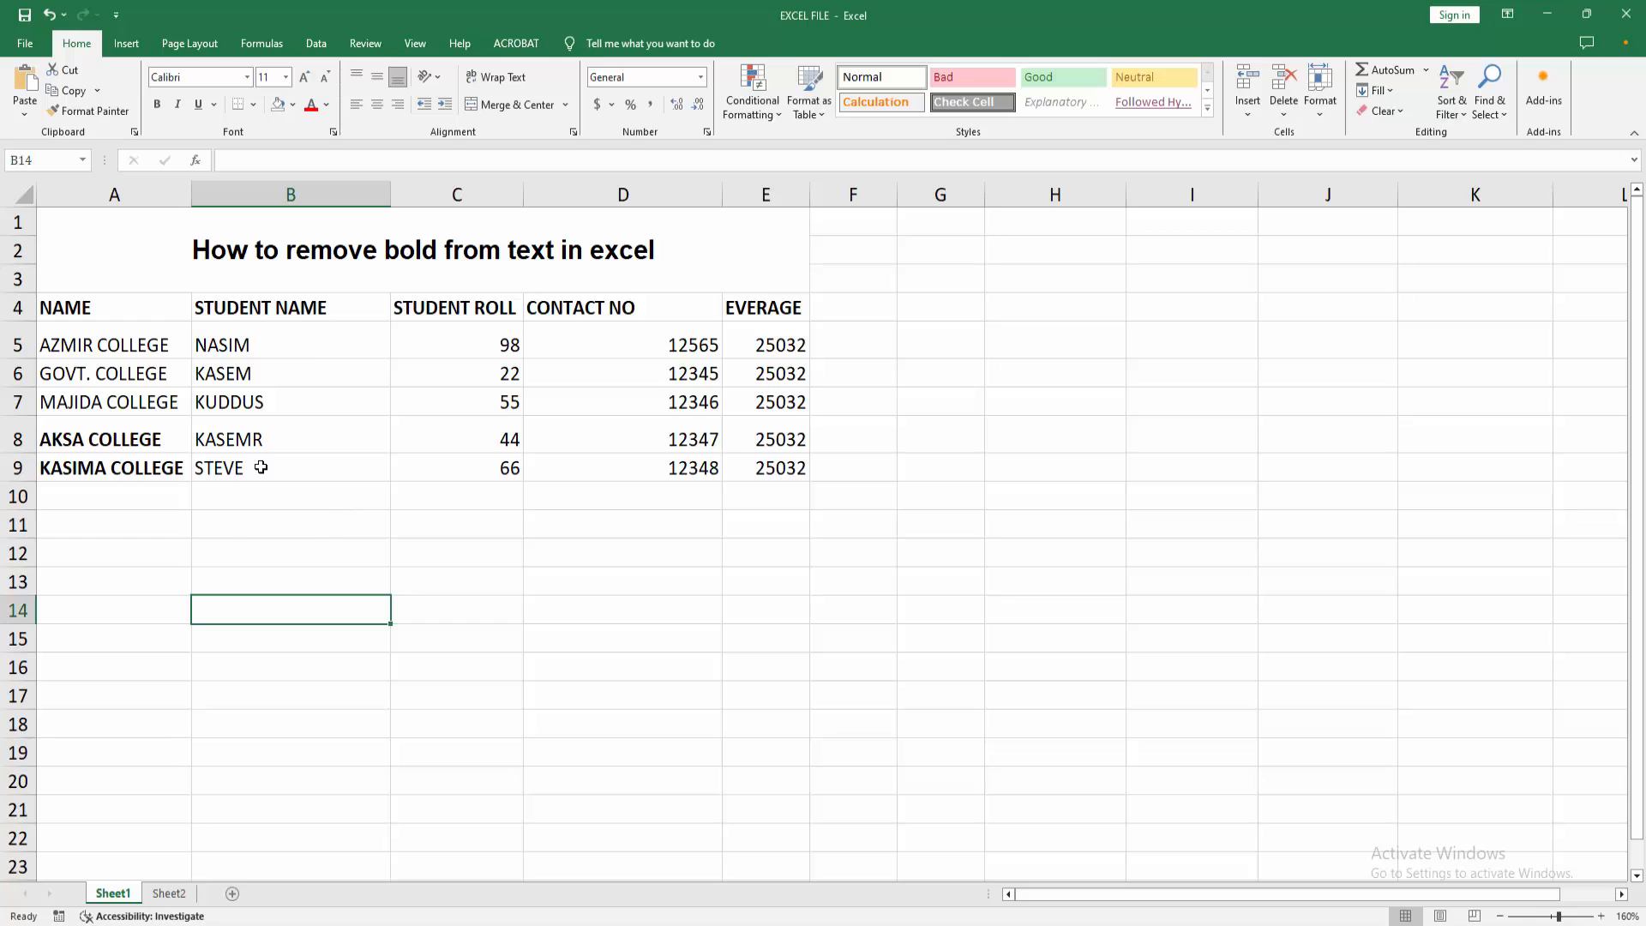
{"action": "mouse_move", "coordinate": [226, 535]}
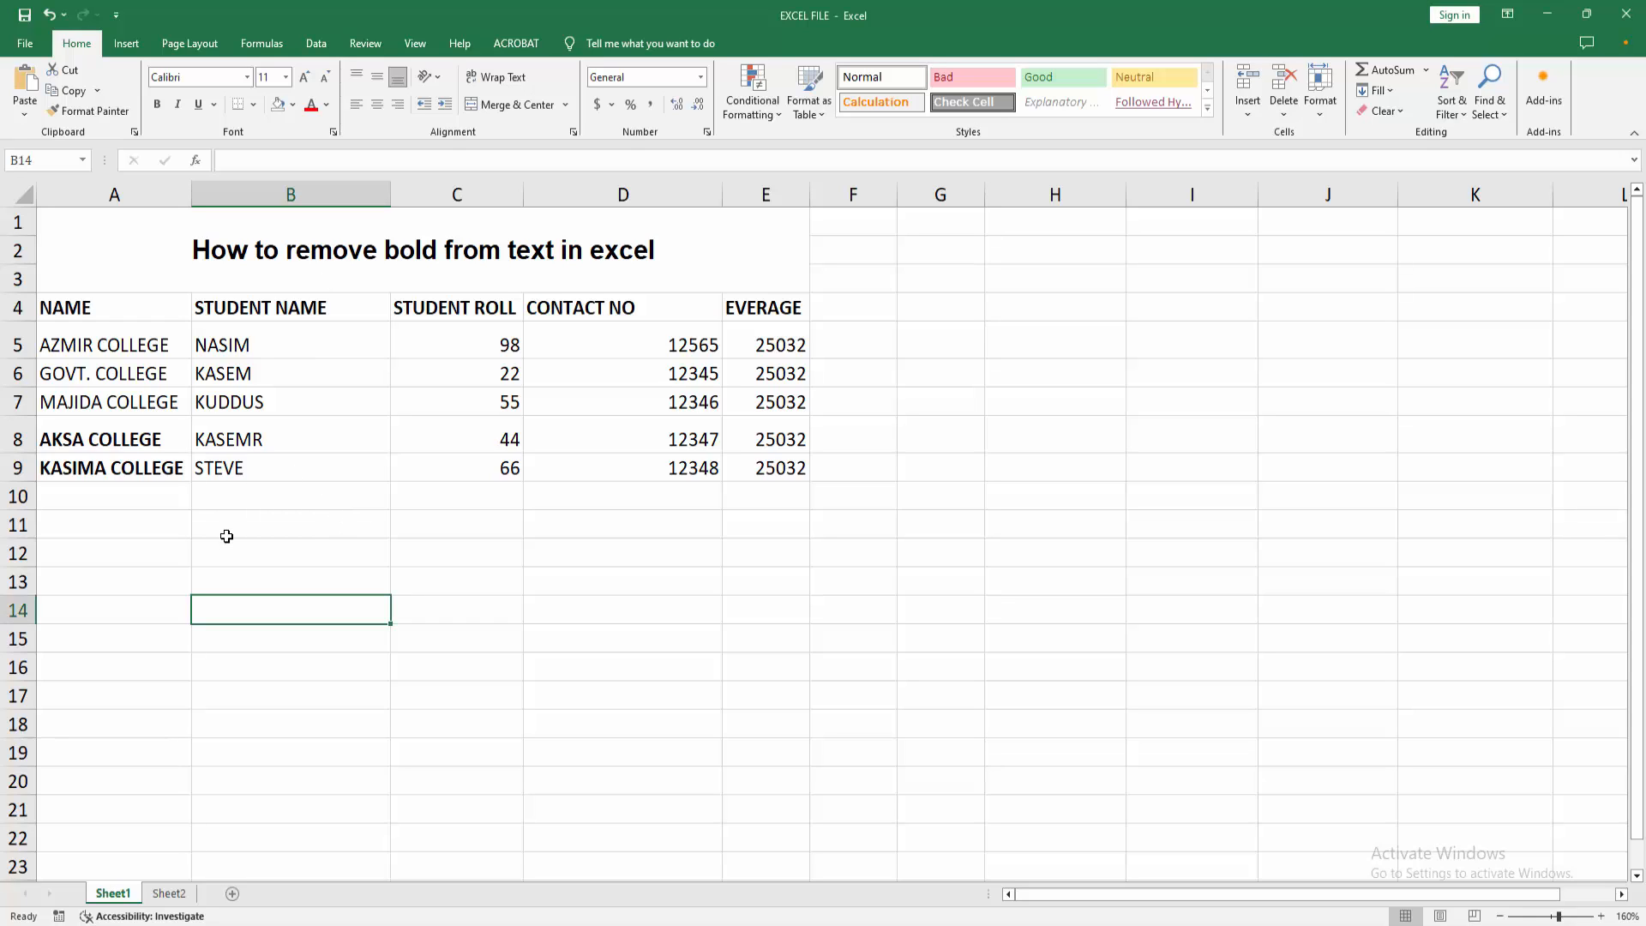
{"action": "mouse_move", "coordinate": [369, 314]}
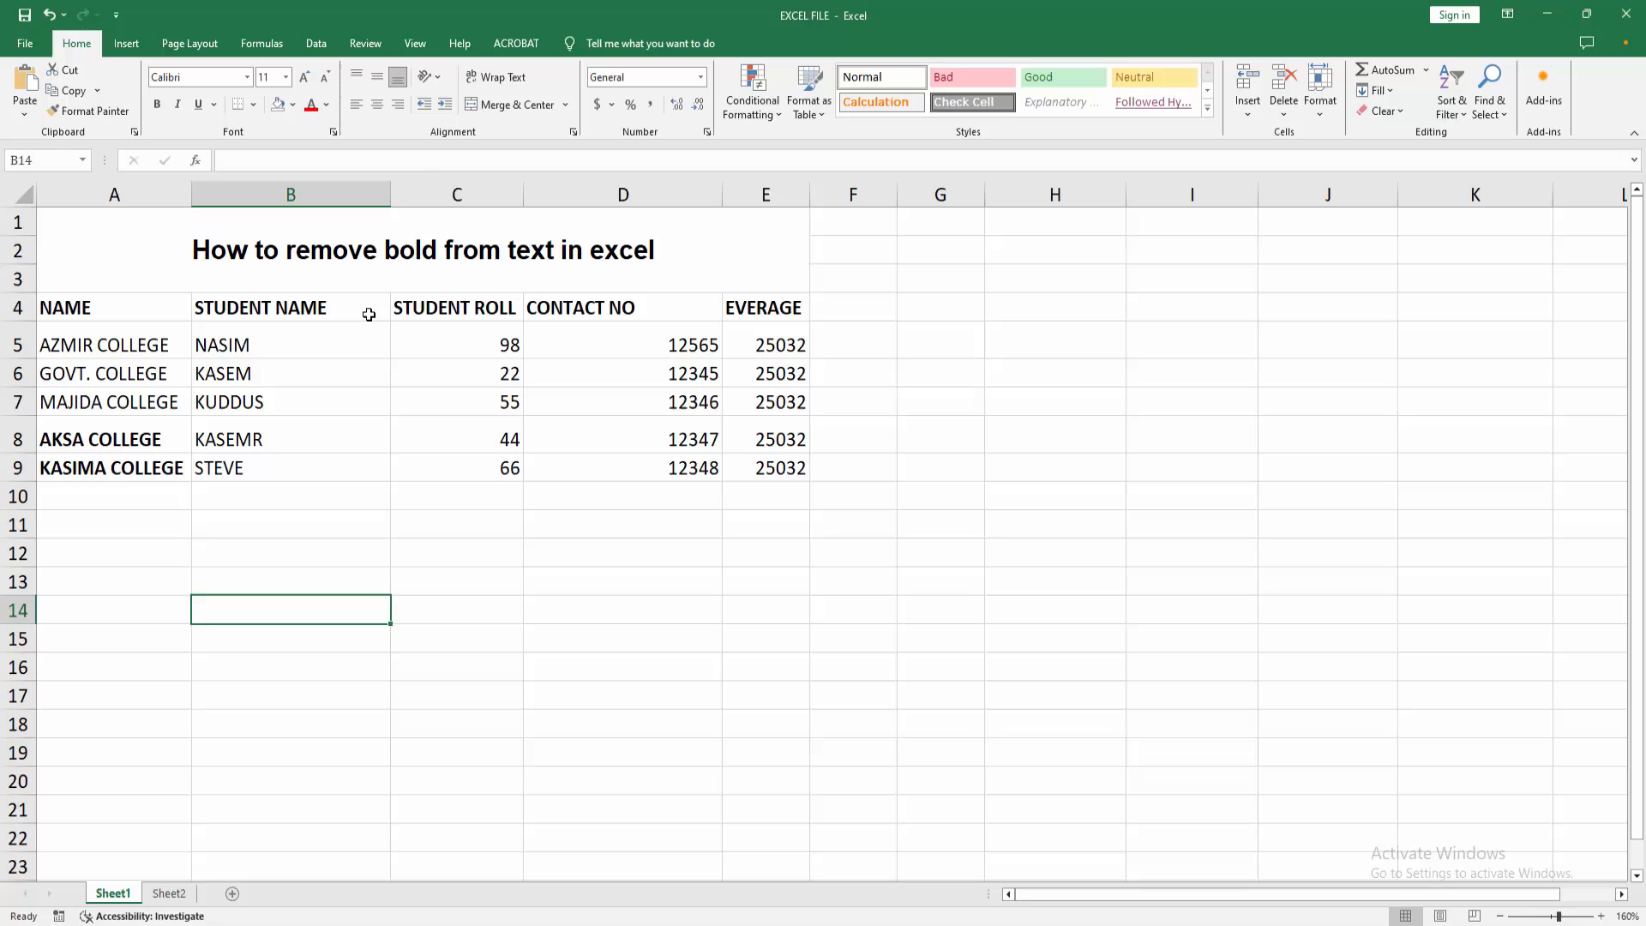
{"action": "left_click", "coordinate": [408, 250]}
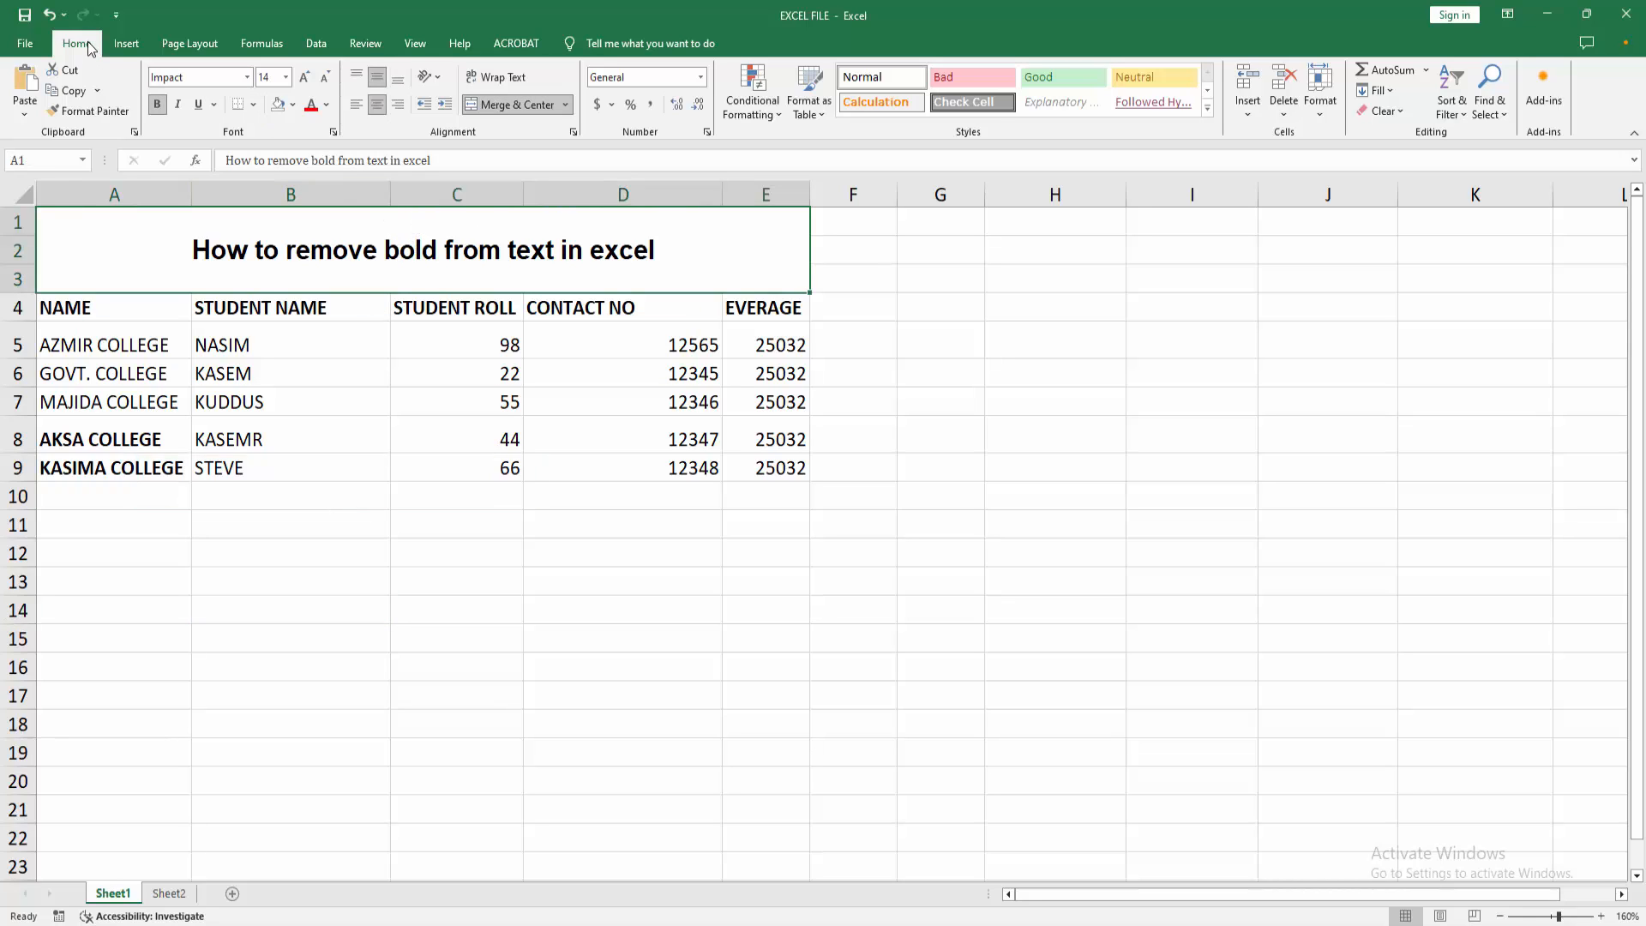
{"action": "left_click", "coordinate": [157, 105]}
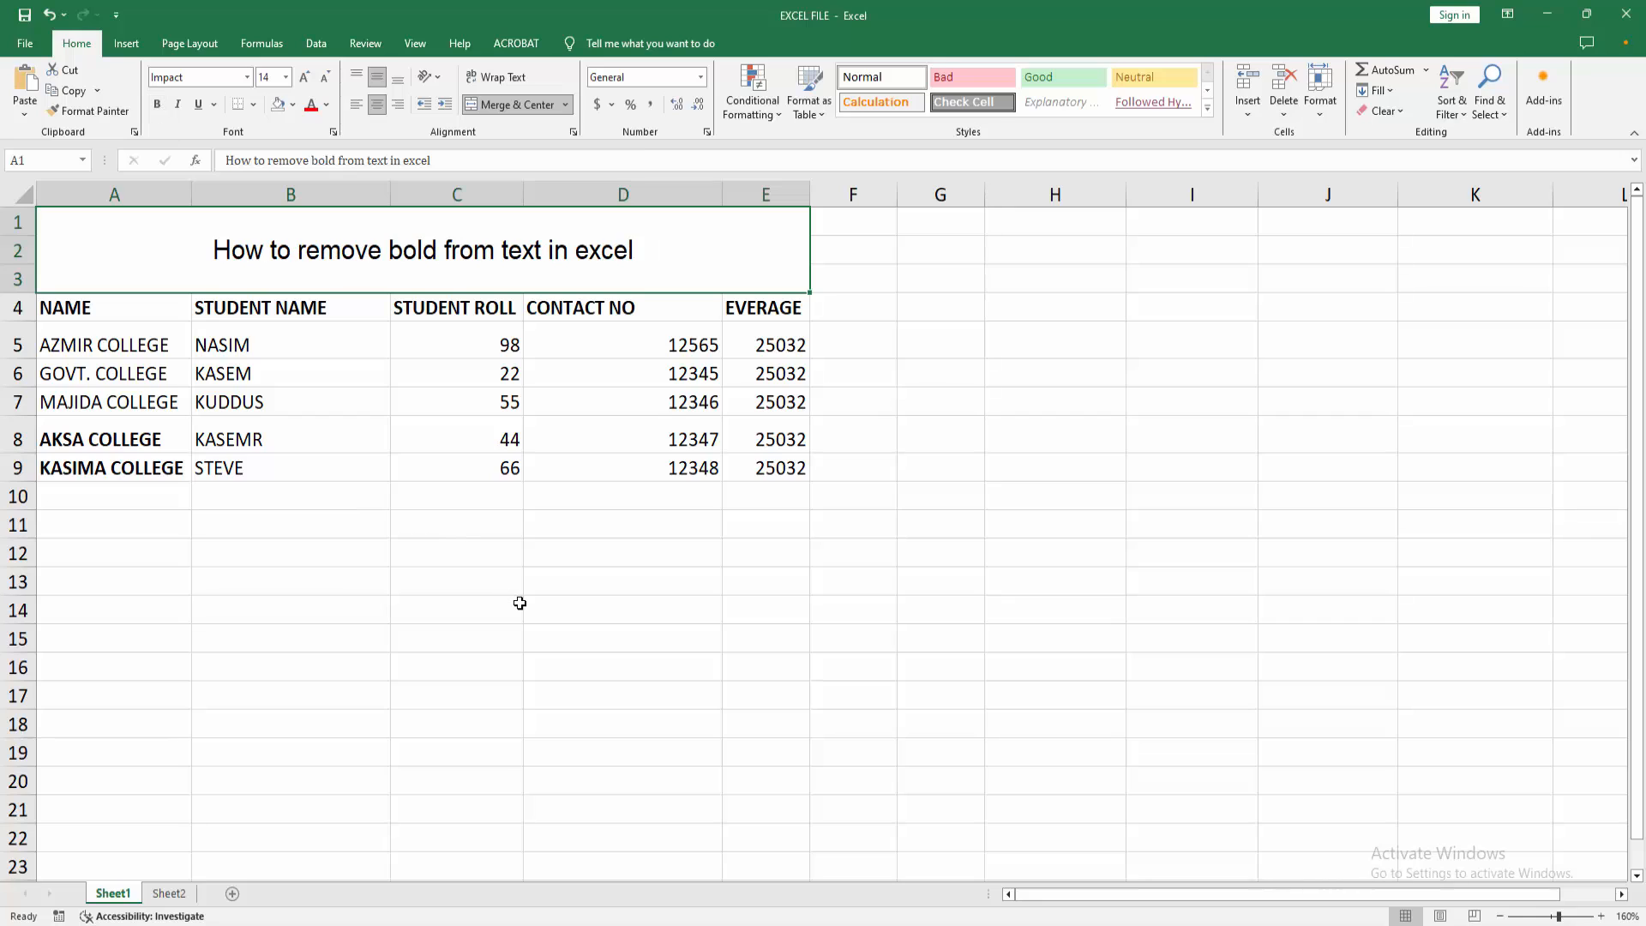
{"action": "mouse_move", "coordinate": [320, 411]}
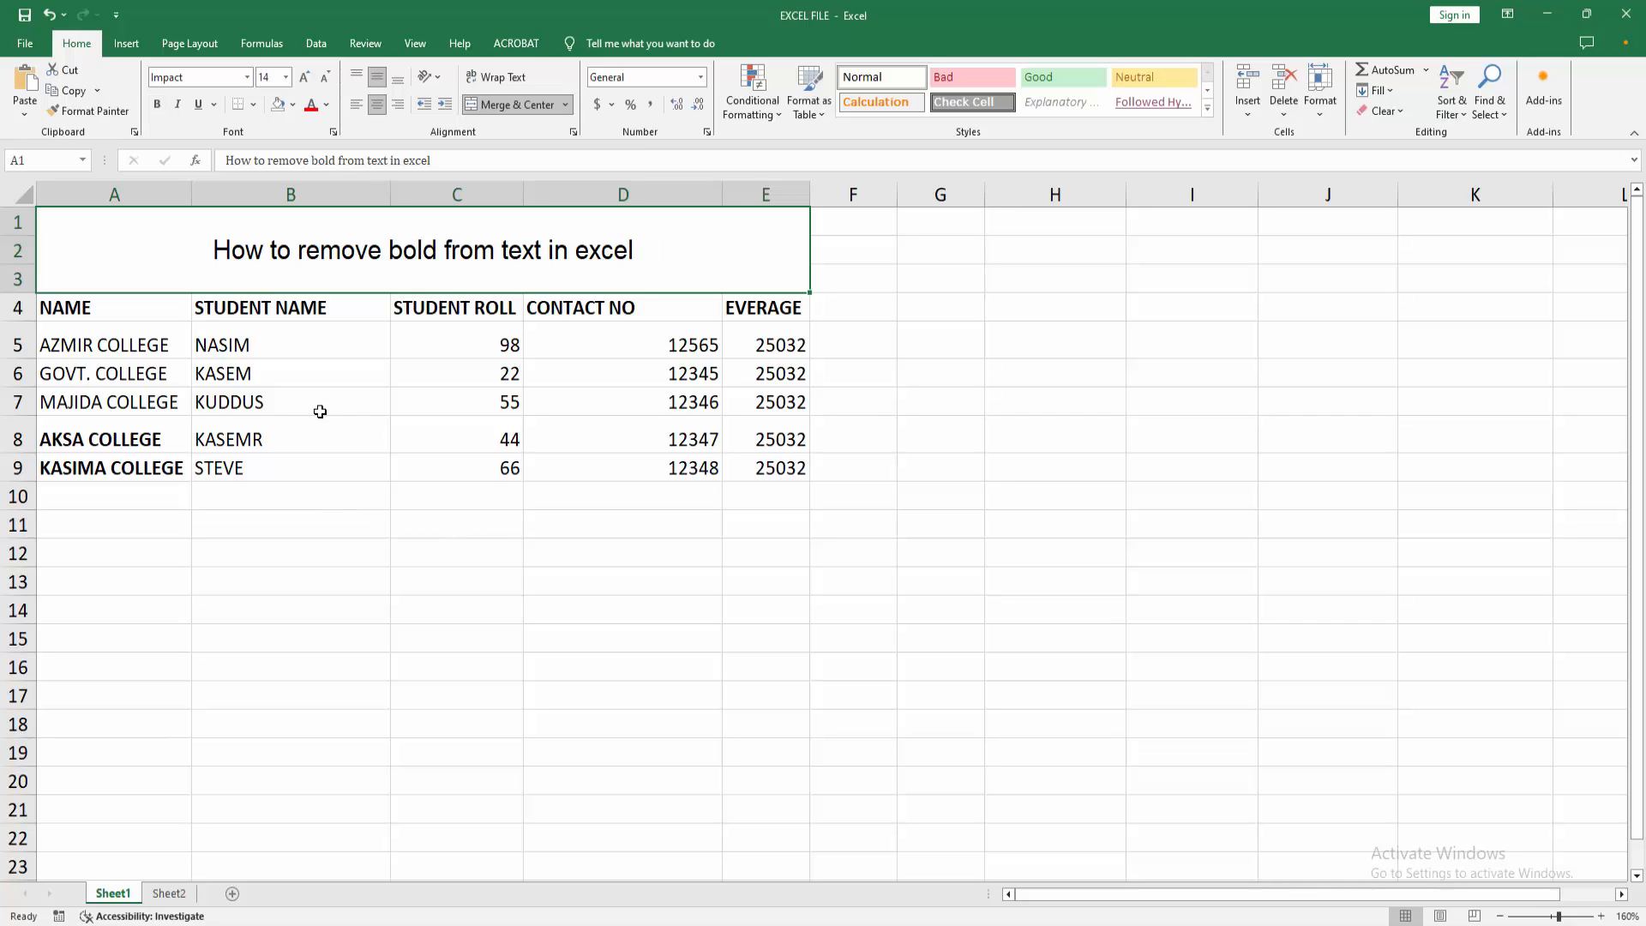
Select the header row NAME through EVERAGE (A4:E4) as the next cells to unbold.
{"action": "left_click", "coordinate": [94, 307]}
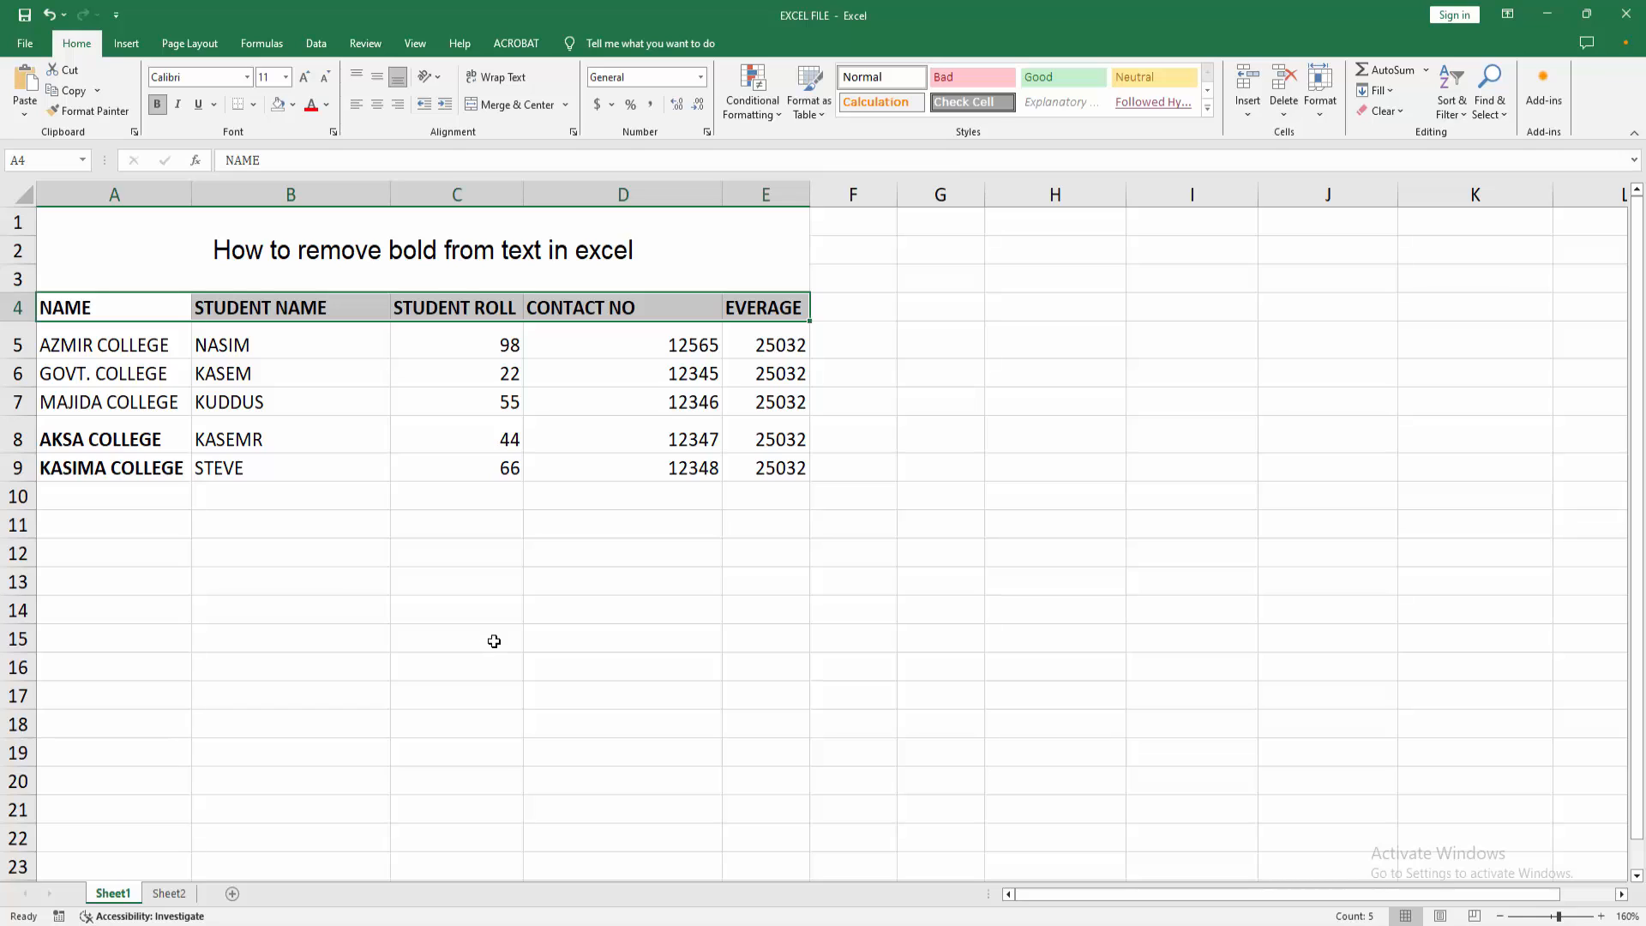
{"action": "mouse_move", "coordinate": [476, 630]}
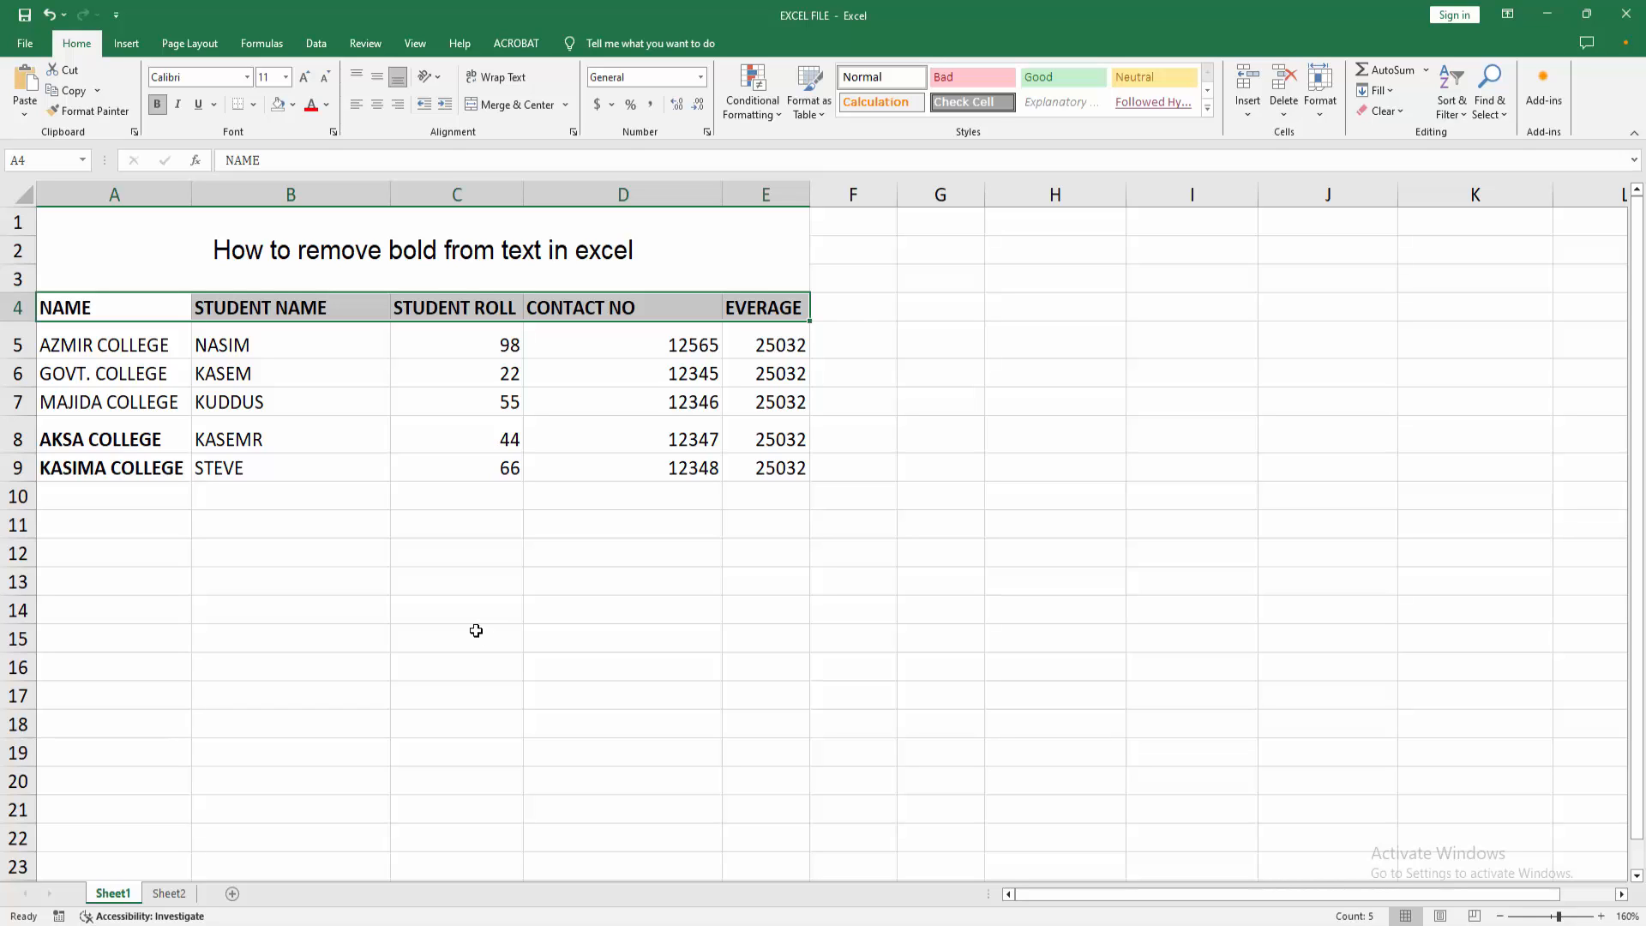